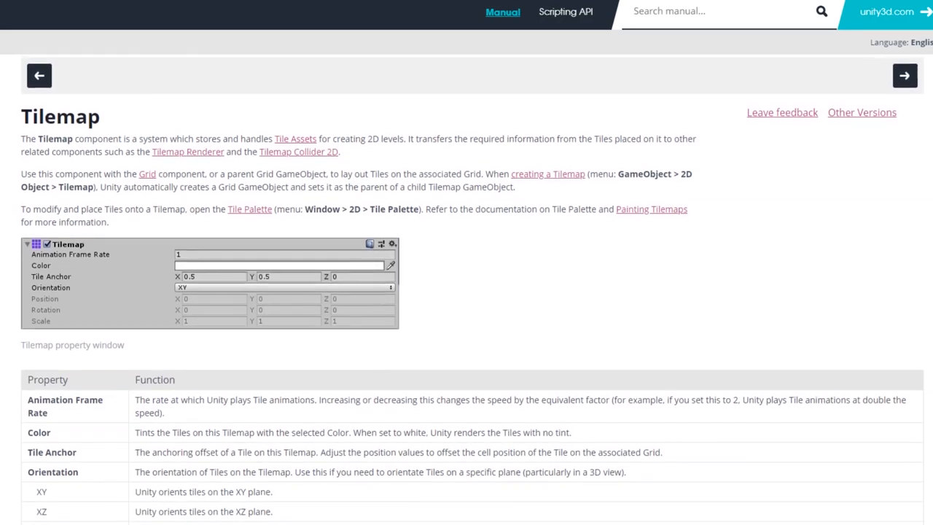
Create a rectangular Tilemap via 2D Object and review its parent Grid's default cell settings
{"action": "scroll", "scroll_direction": "down", "scroll_amount": 3}
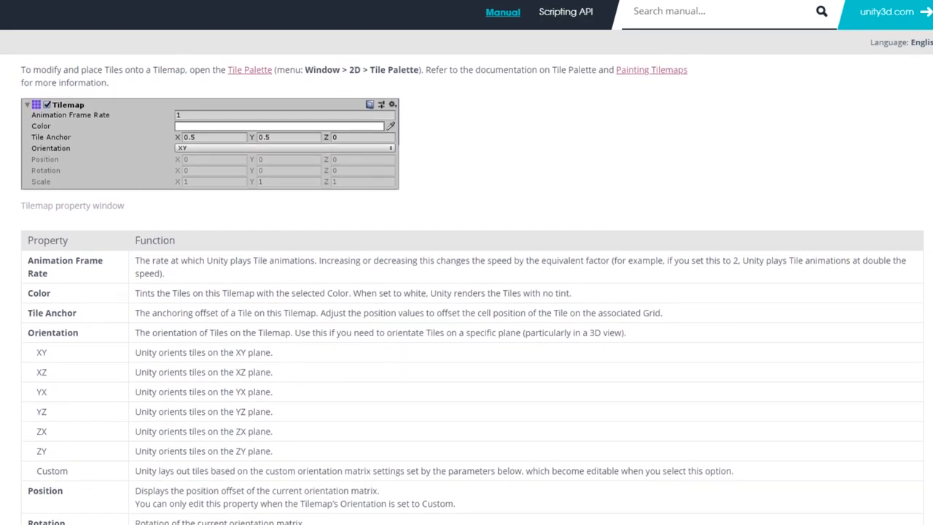
{"action": "scroll", "scroll_direction": "down", "scroll_amount": 3}
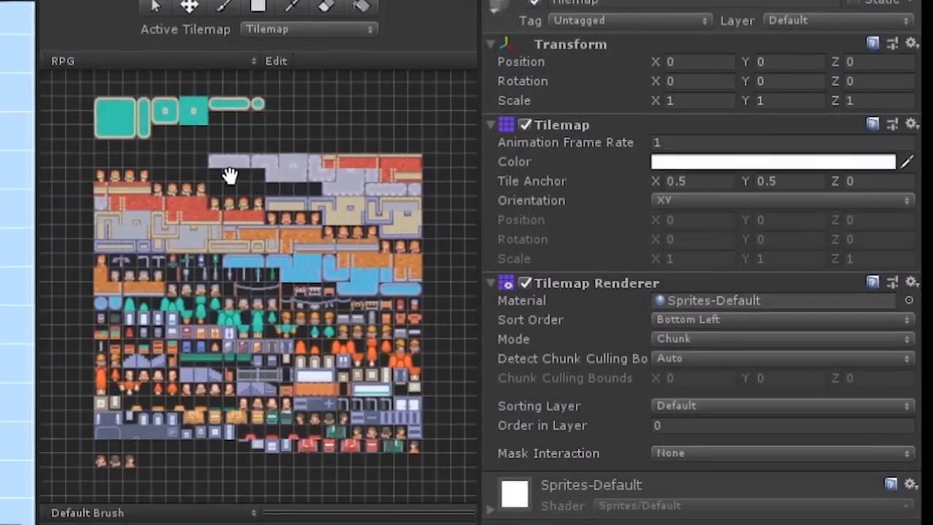
{"action": "scroll", "scroll_direction": "down", "scroll_amount": 3}
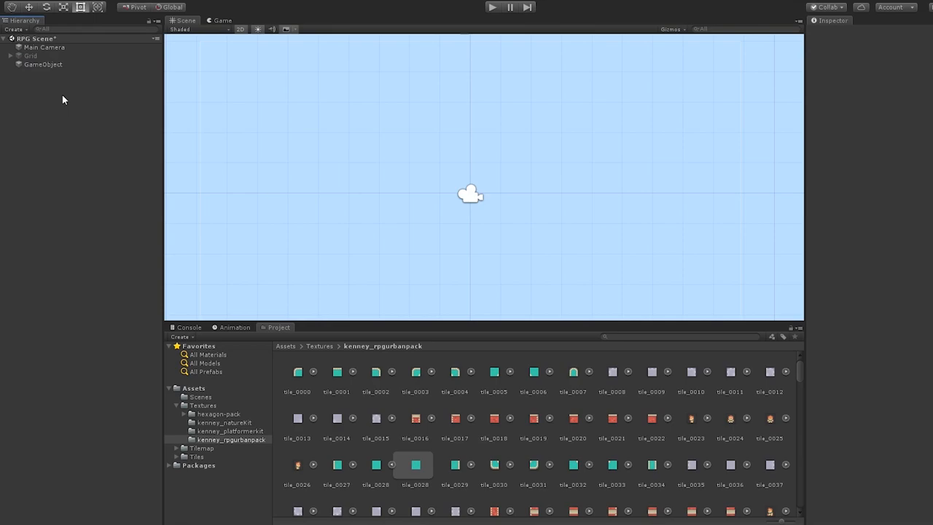
{"action": "right_click", "coordinate": [64, 99]}
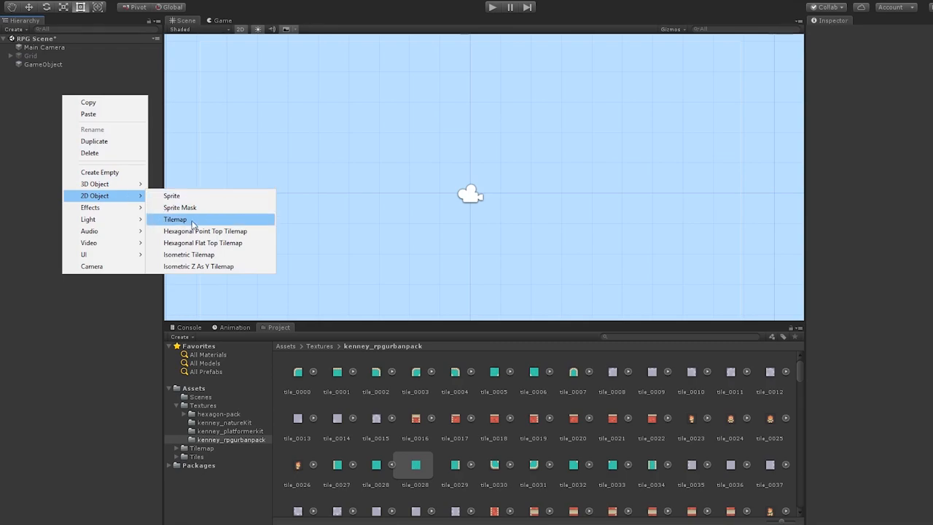
{"action": "left_click", "coordinate": [174, 219]}
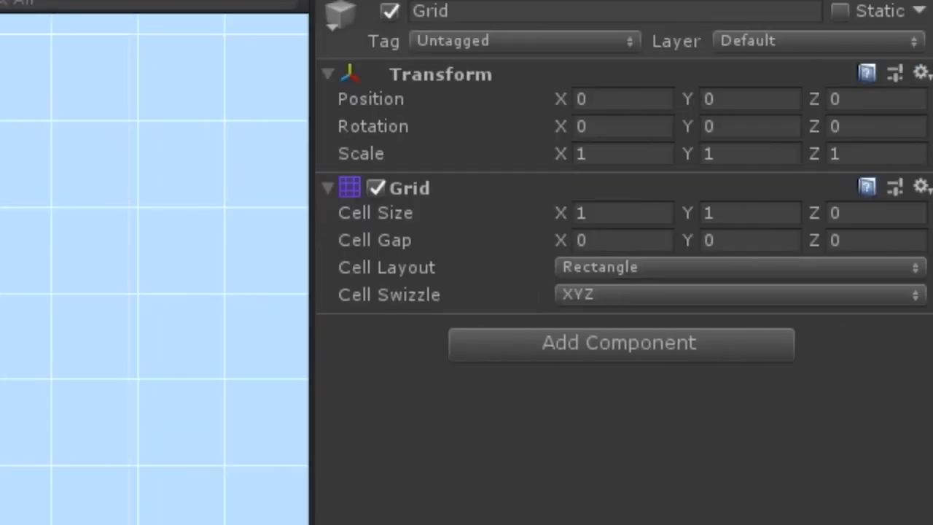
{"action": "left_click", "coordinate": [738, 295]}
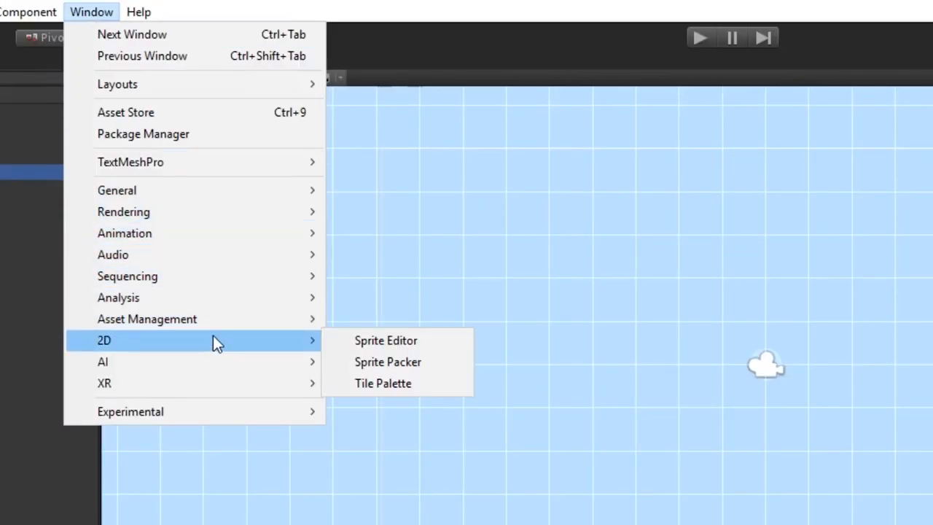
From the Tile Palette window, create a new rectangular palette named Square Tile
{"action": "left_click", "coordinate": [382, 382]}
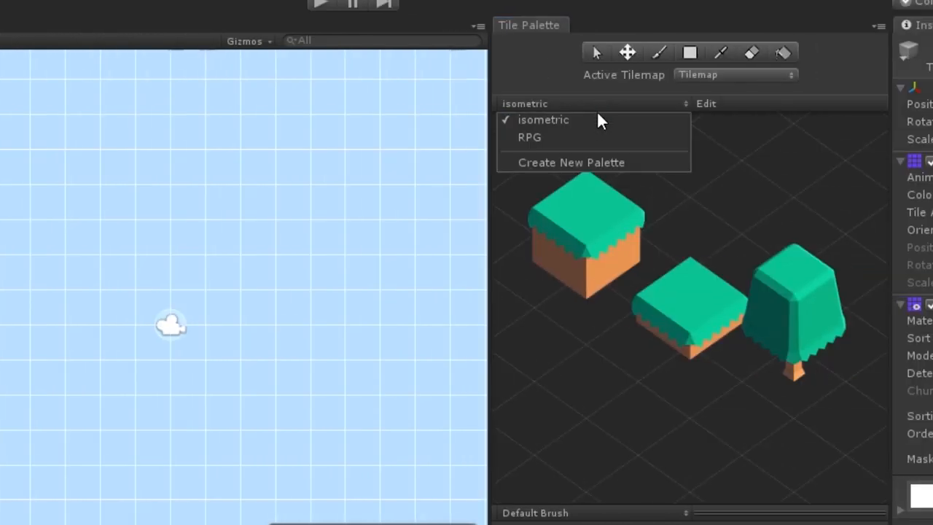
{"action": "left_click", "coordinate": [572, 162]}
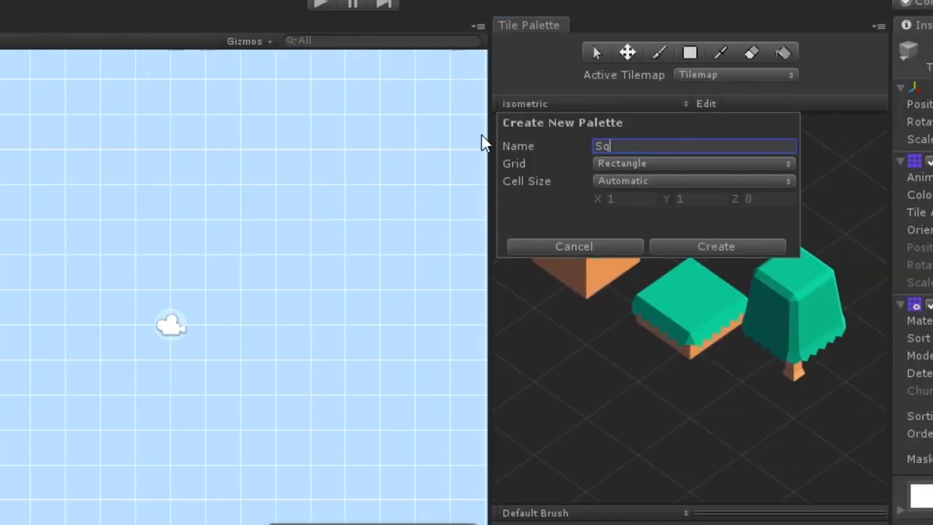
{"action": "left_click", "coordinate": [716, 245]}
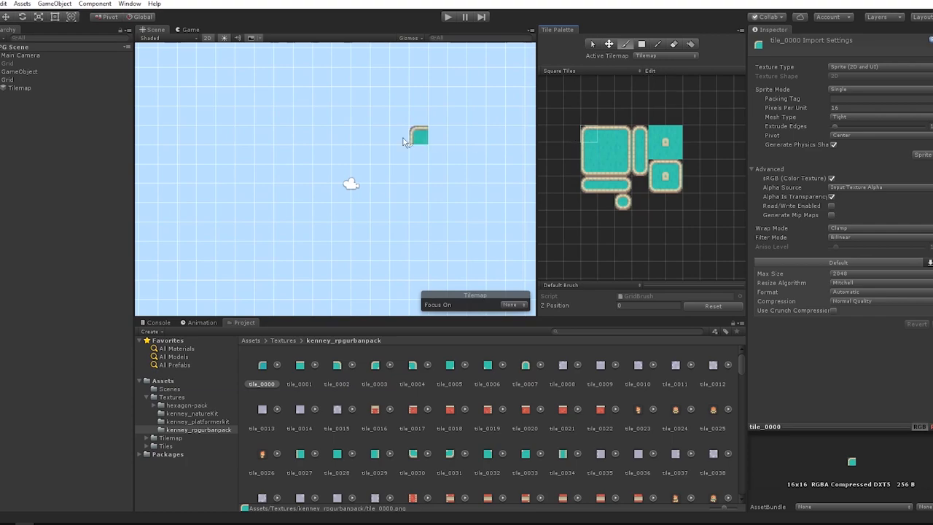
Paint green tiles into a path around the cloud, extending it at the left end
{"action": "left_click", "coordinate": [496, 134]}
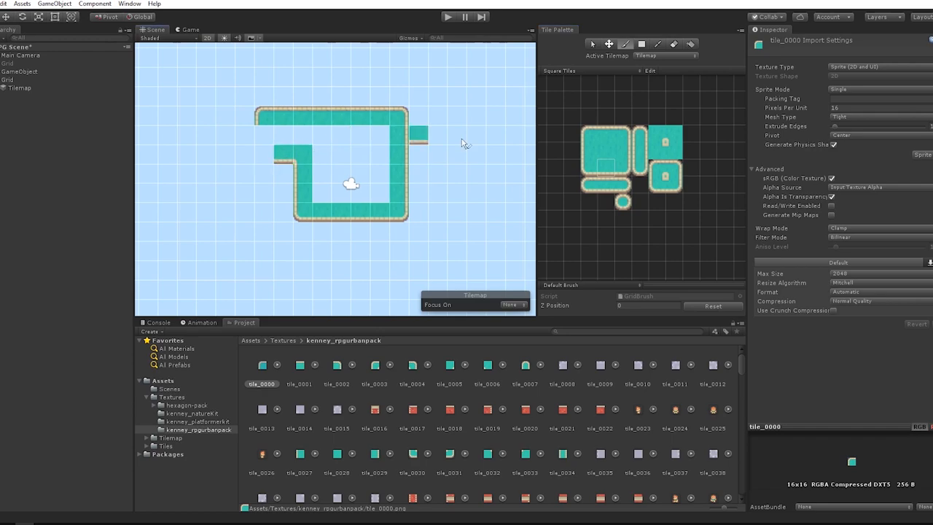
{"action": "left_click", "coordinate": [291, 153]}
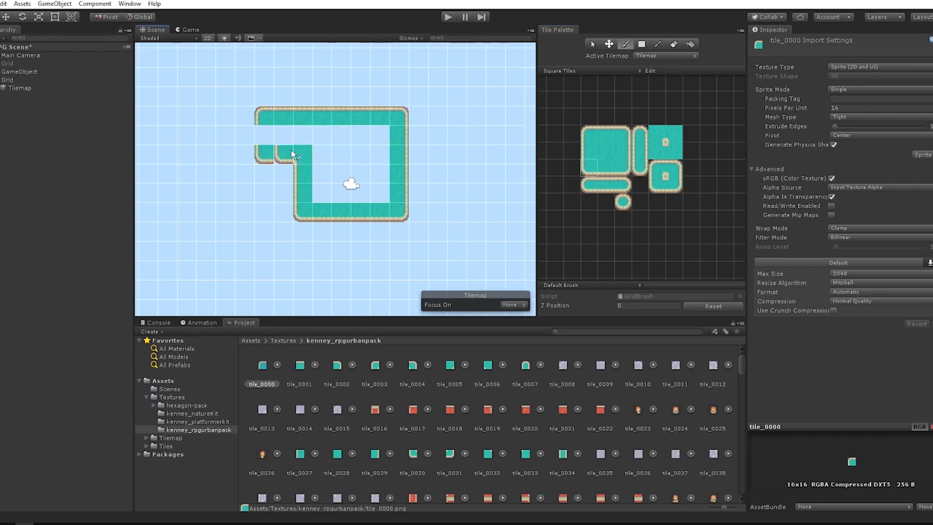
{"action": "left_click", "coordinate": [259, 143]}
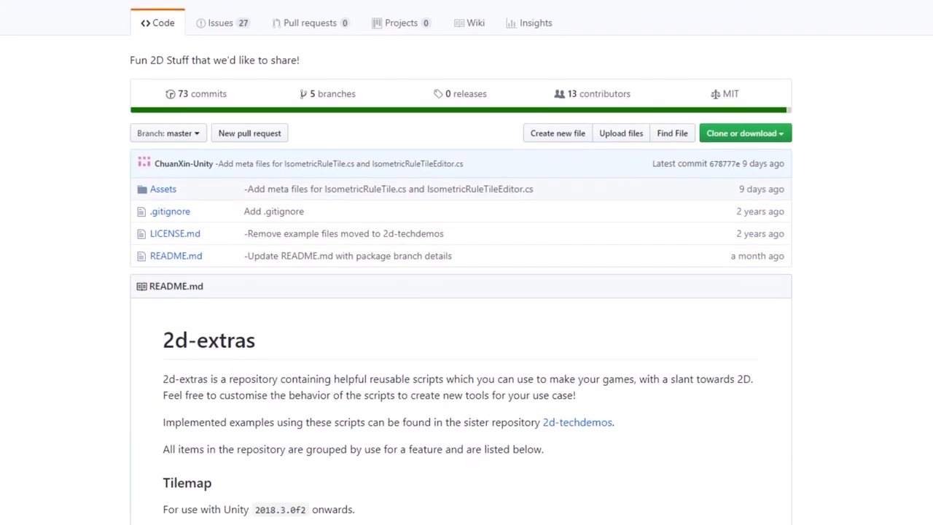
Use Clone or download on the 2d-extras repo page to get the ZIP archive
{"action": "scroll", "scroll_direction": "down", "scroll_amount": 3}
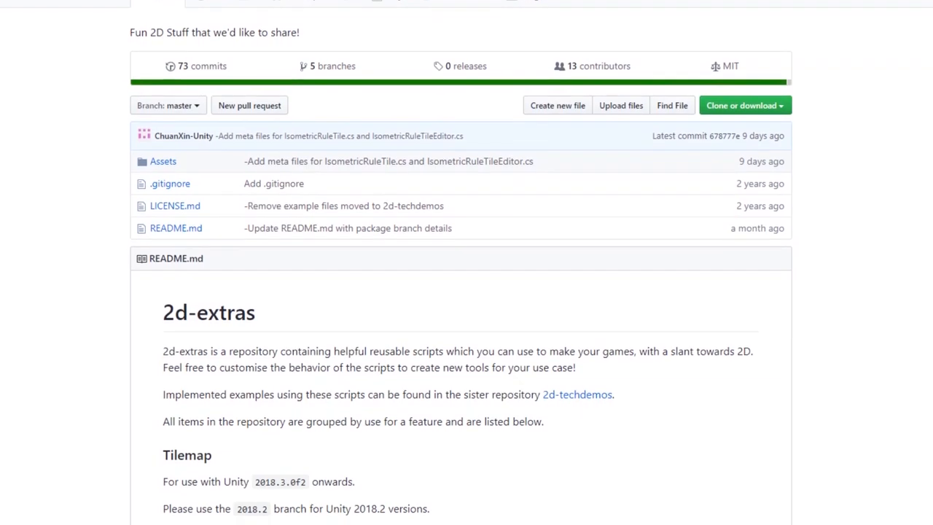
{"action": "scroll", "scroll_direction": "down", "scroll_amount": 3}
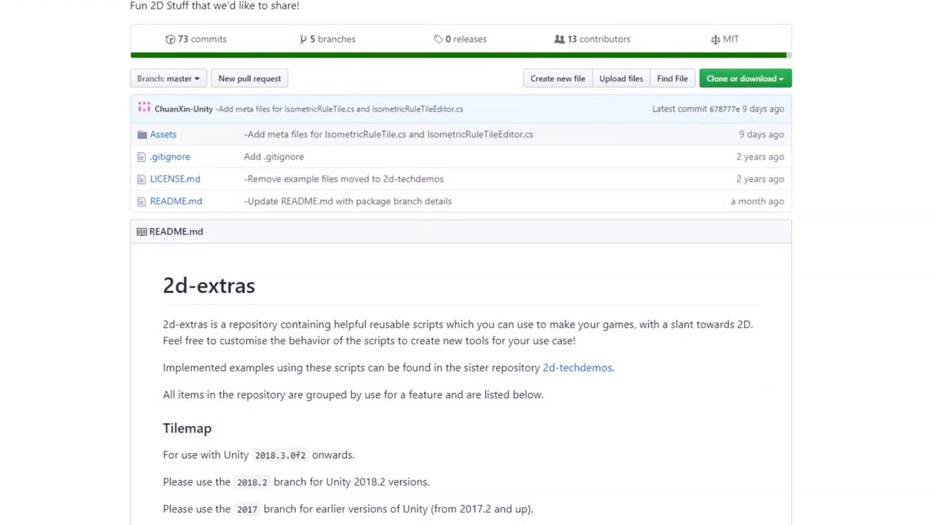
{"action": "scroll", "scroll_direction": "down", "scroll_amount": 3}
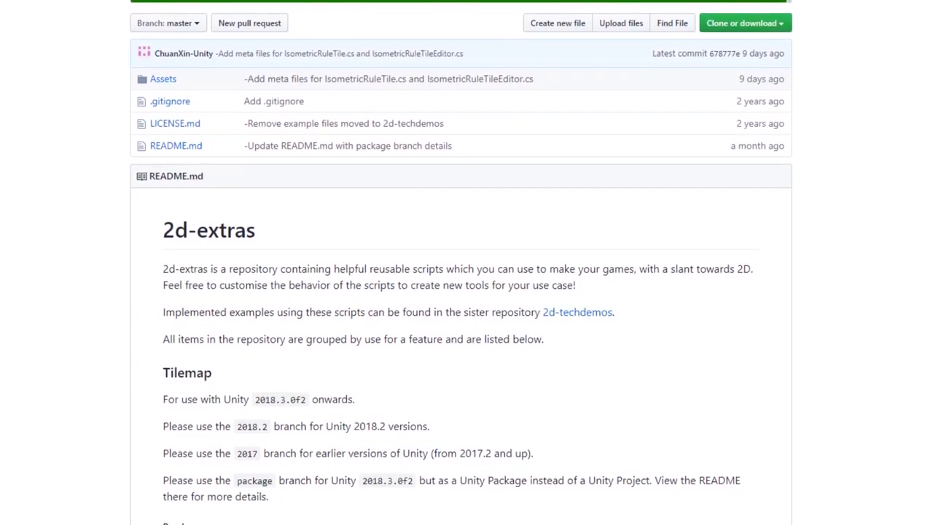
{"action": "scroll", "scroll_direction": "down", "scroll_amount": 3}
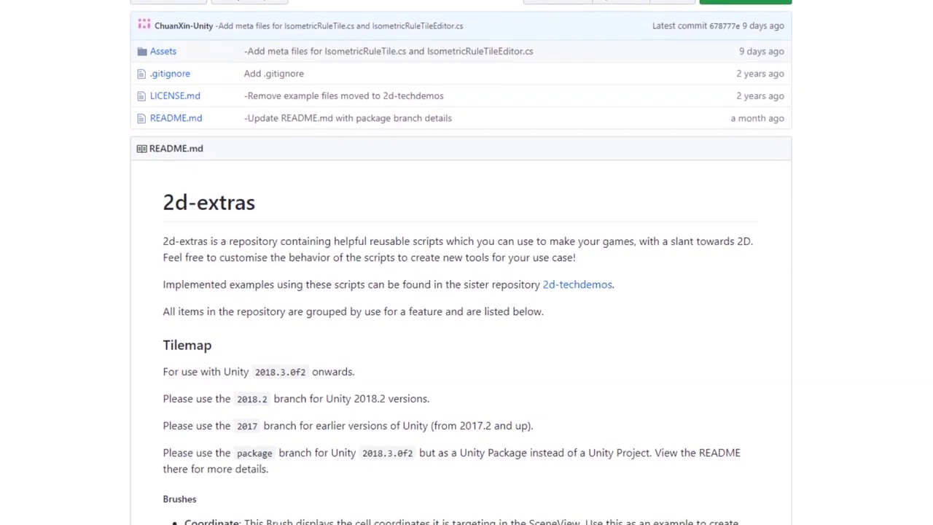
{"action": "scroll", "scroll_direction": "down", "scroll_amount": 3}
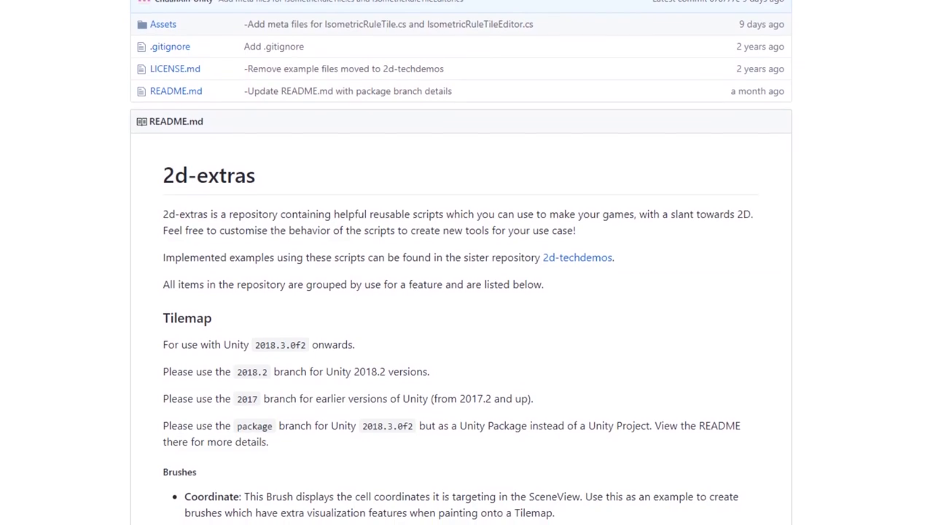
{"action": "scroll", "scroll_direction": "down", "scroll_amount": 3}
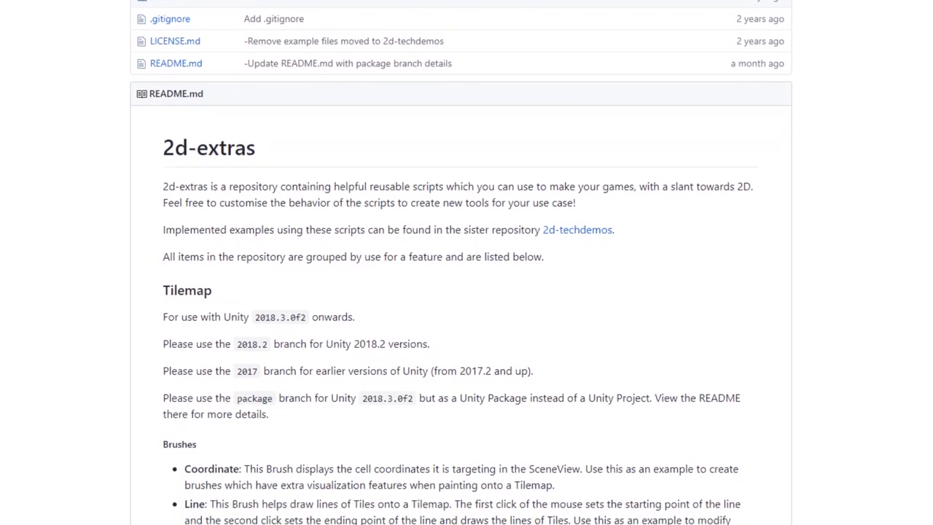
{"action": "scroll", "scroll_direction": "down", "scroll_amount": 3}
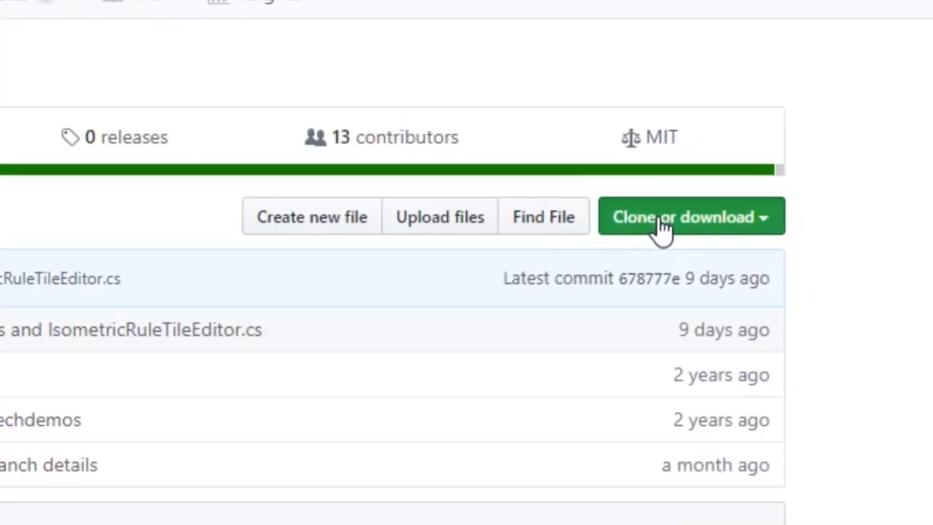
{"action": "left_click", "coordinate": [690, 216]}
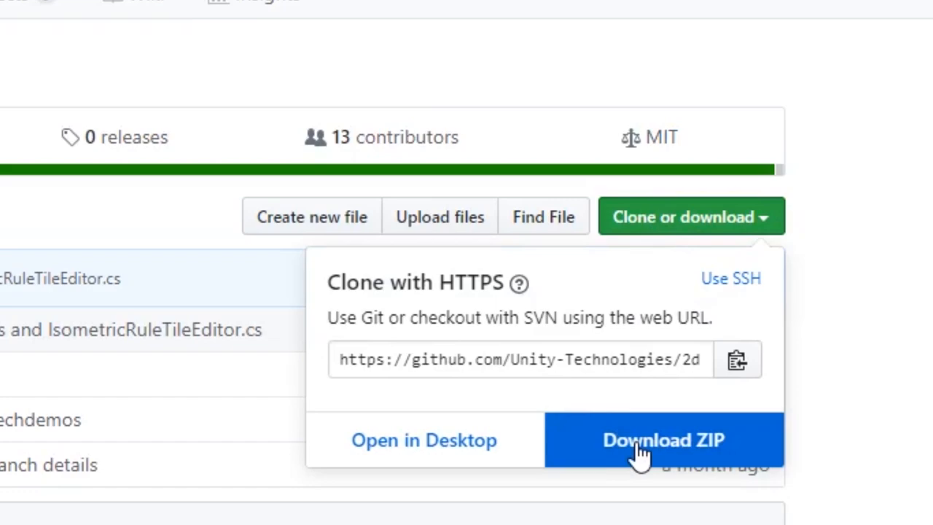
{"action": "left_click", "coordinate": [662, 440]}
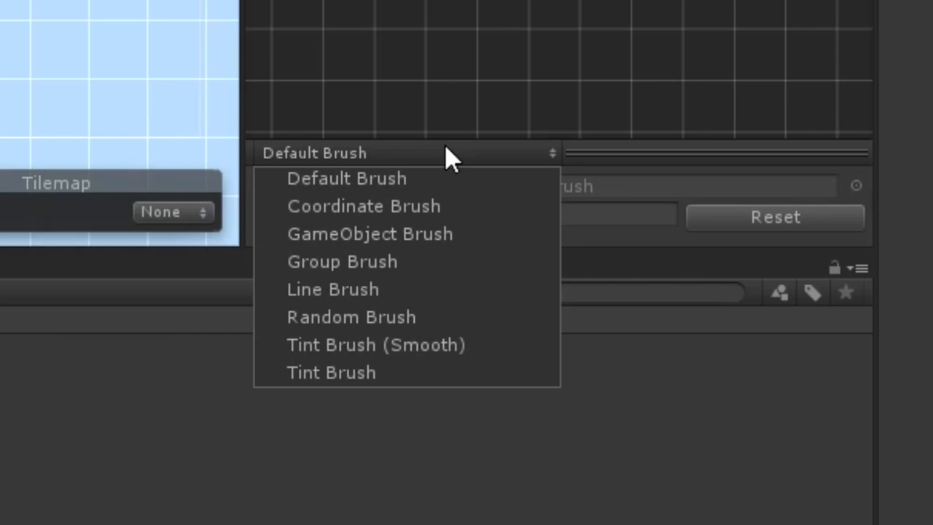
{"action": "mouse_move", "coordinate": [370, 233]}
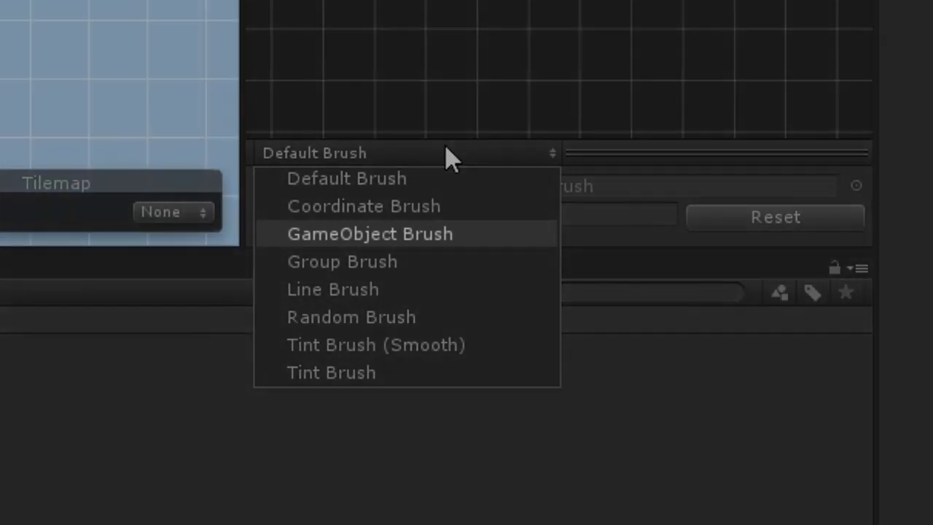
Choose GameObject Brush from the Tile Palette's brush dropdown
{"action": "left_click", "coordinate": [370, 233]}
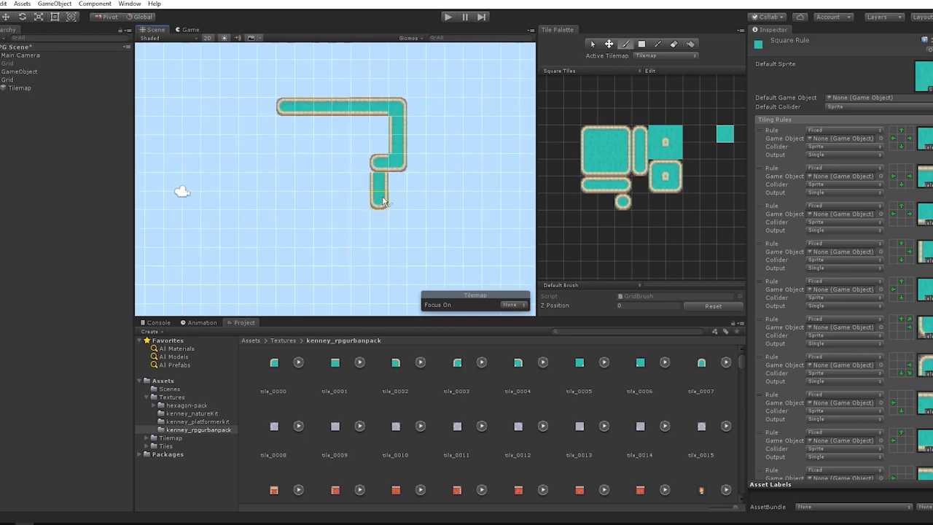
Paint the teal Square Rule tile path onto the square tilemap
{"action": "left_click", "coordinate": [318, 167]}
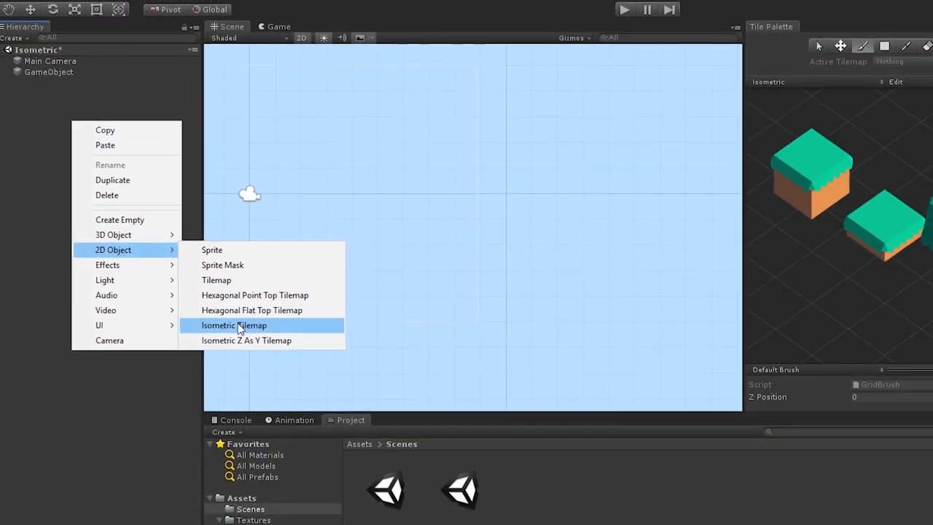
Create an Isometric Tilemap in the Hierarchy for painting grass blocks and trees
{"action": "left_click", "coordinate": [233, 326]}
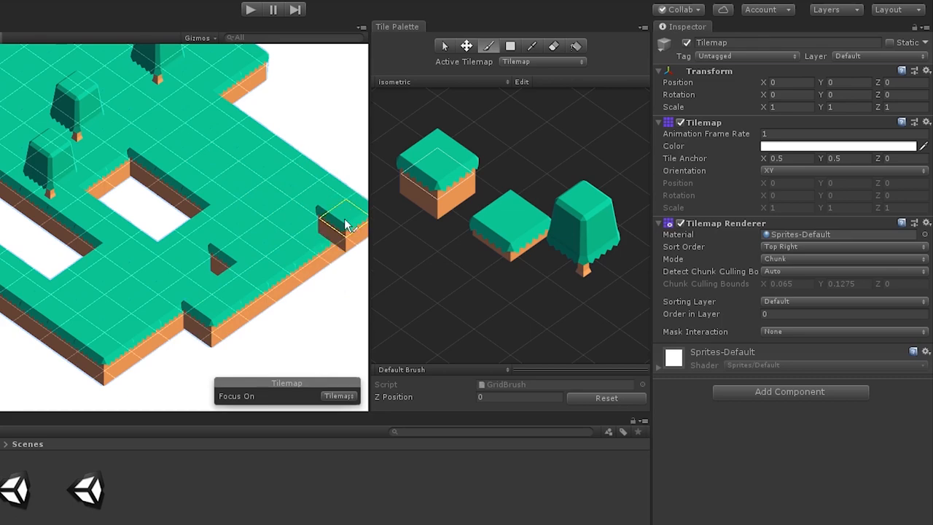
{"action": "mouse_move", "coordinate": [207, 280]}
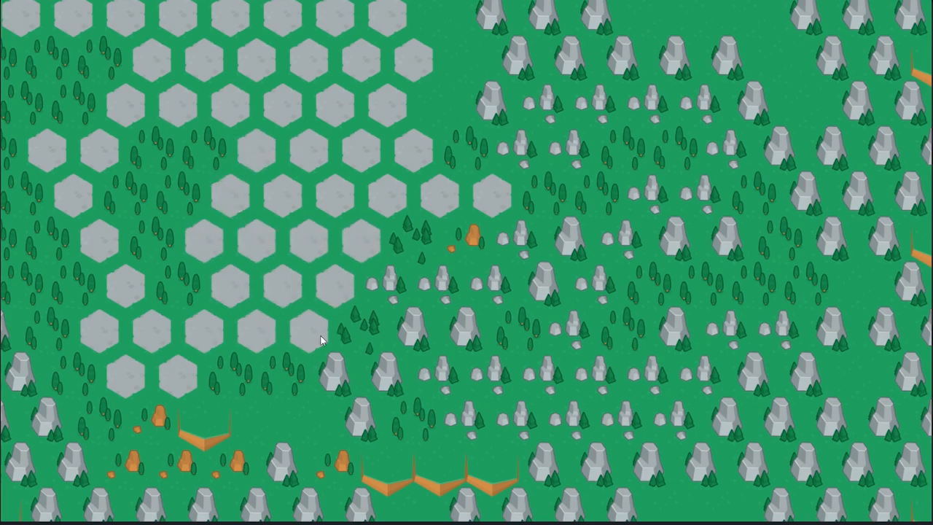
Swap another forest tile for a grey hexagon tile while the game is playing
{"action": "left_click", "coordinate": [459, 326]}
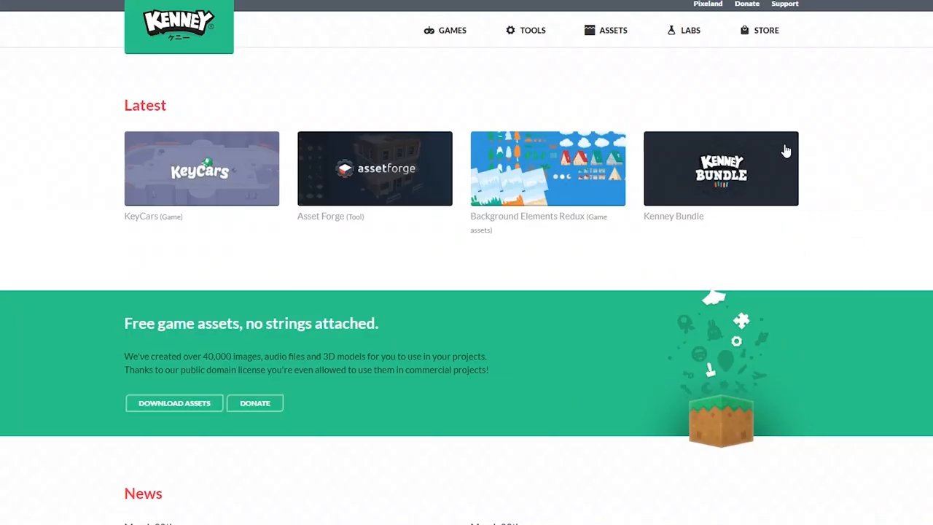
Browse Kenney's Assets catalogue and advance to the next page of packs
{"action": "left_click", "coordinate": [612, 29]}
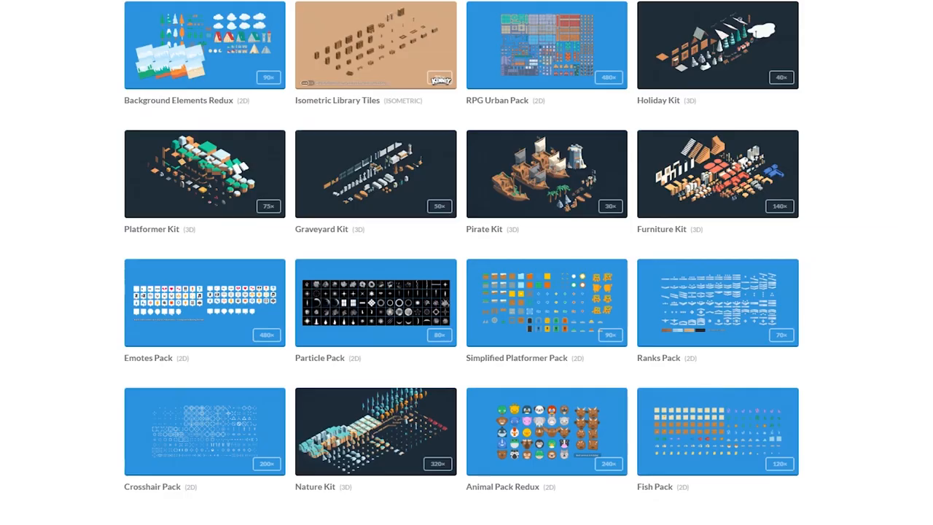
{"action": "scroll", "scroll_direction": "down", "scroll_amount": 3}
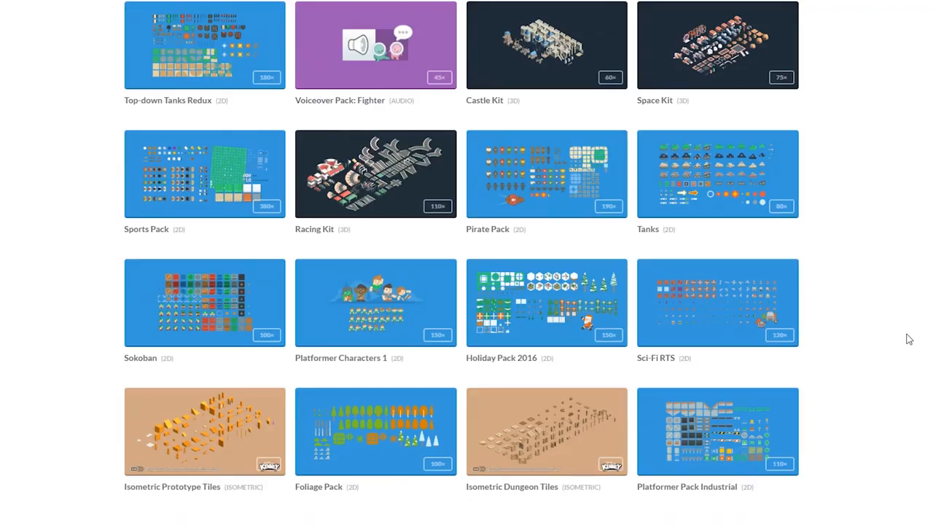
{"action": "scroll", "scroll_direction": "down", "scroll_amount": 3}
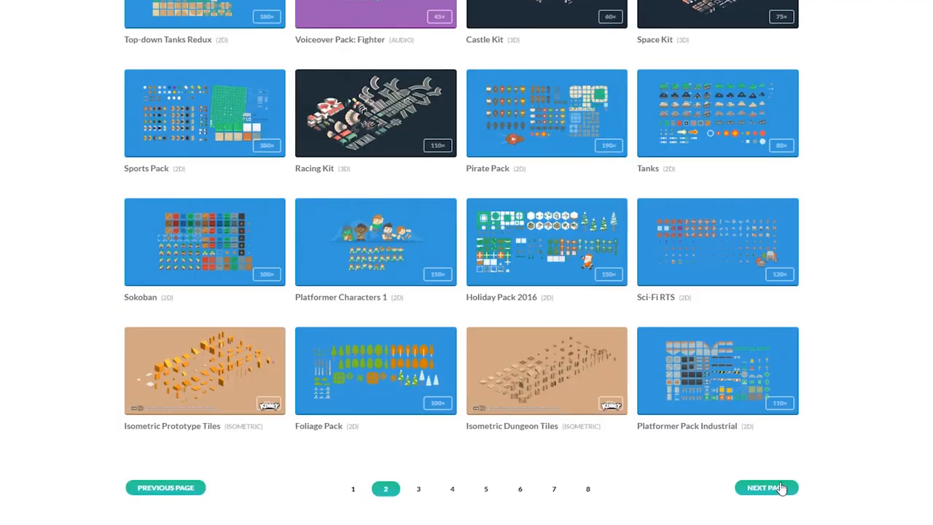
{"action": "left_click", "coordinate": [767, 487]}
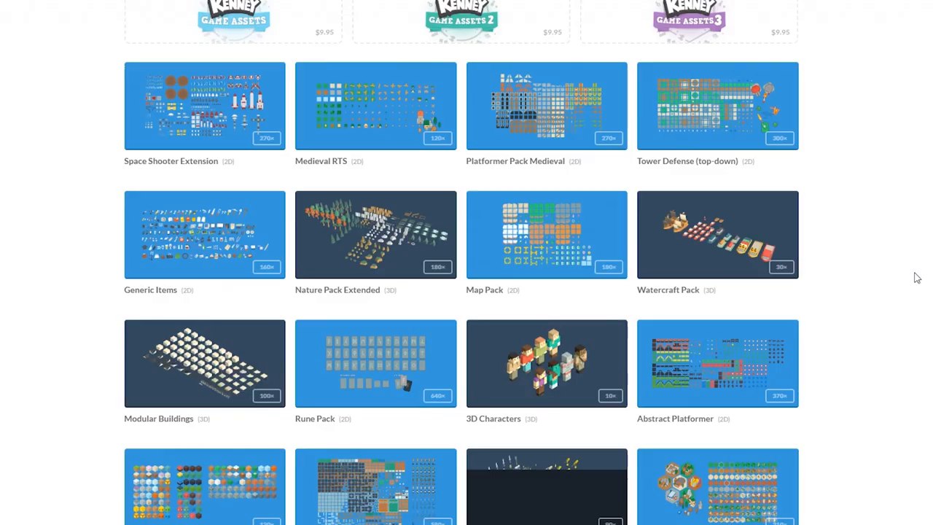
{"action": "scroll", "scroll_direction": "down", "scroll_amount": 3}
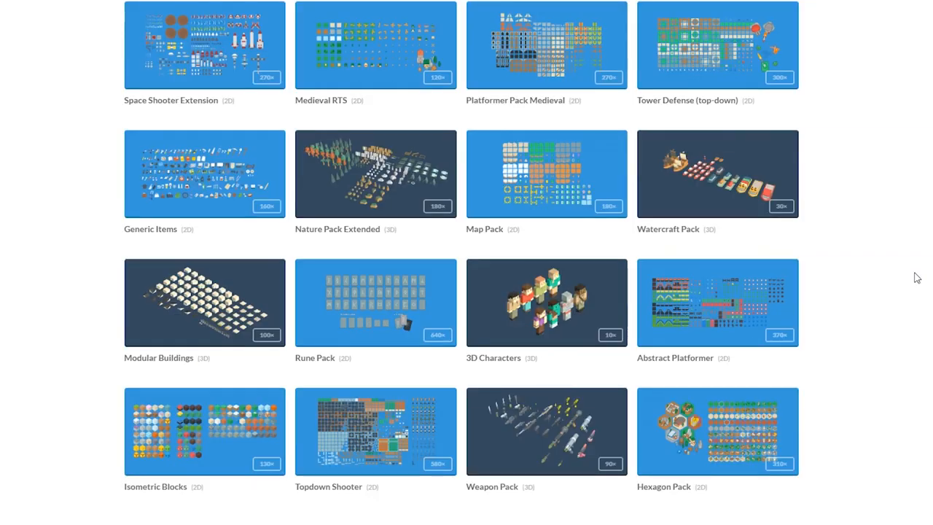